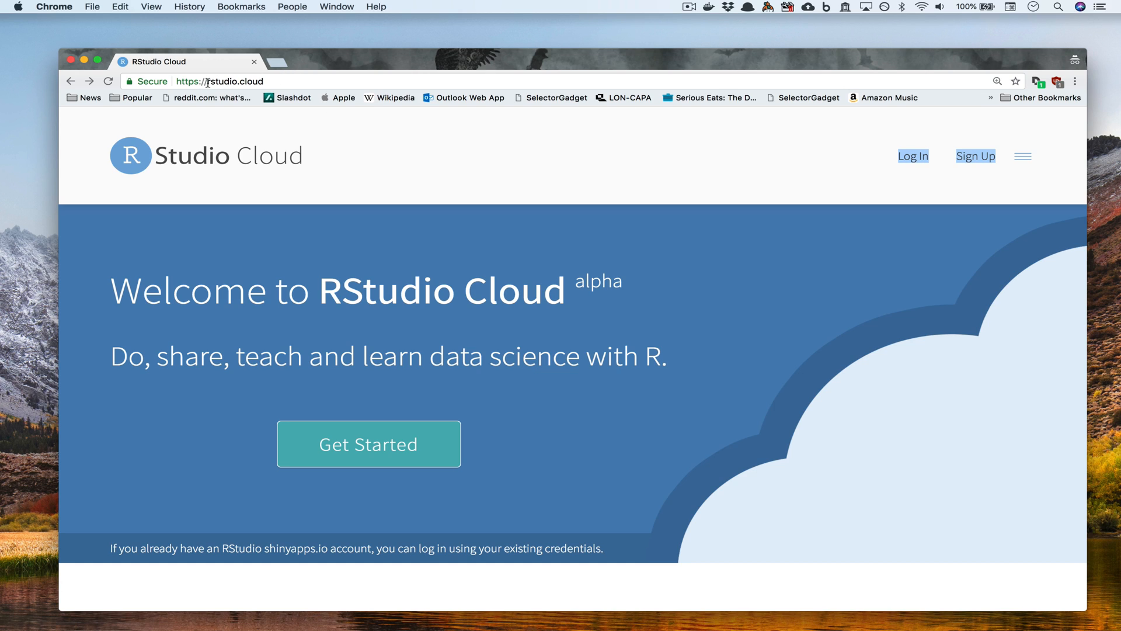
double_click(224, 81)
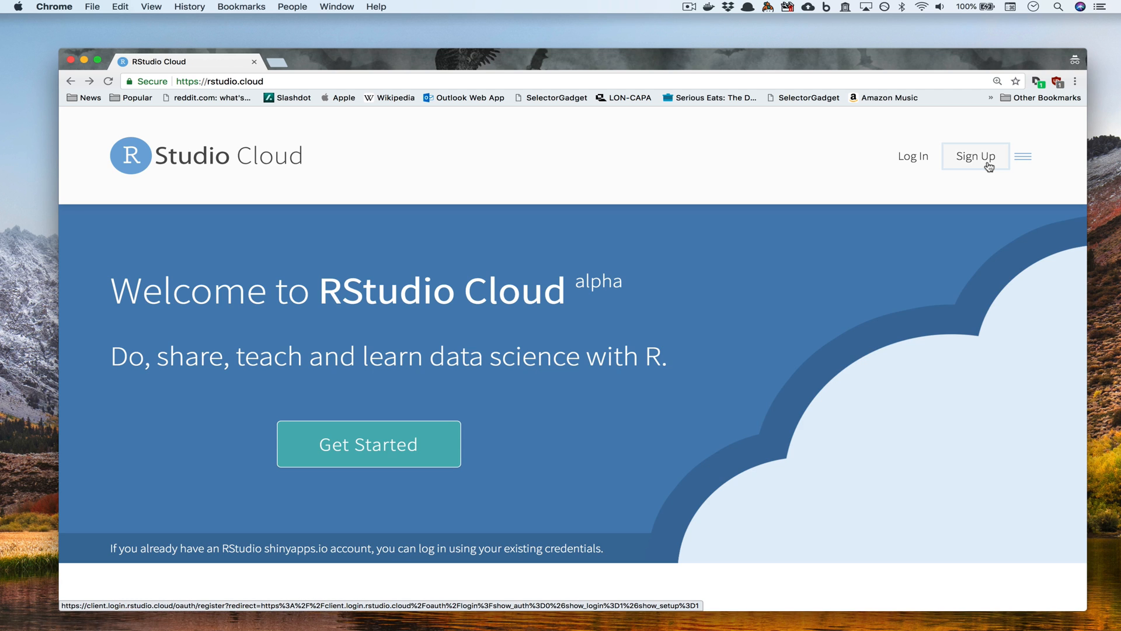
left_click(974, 156)
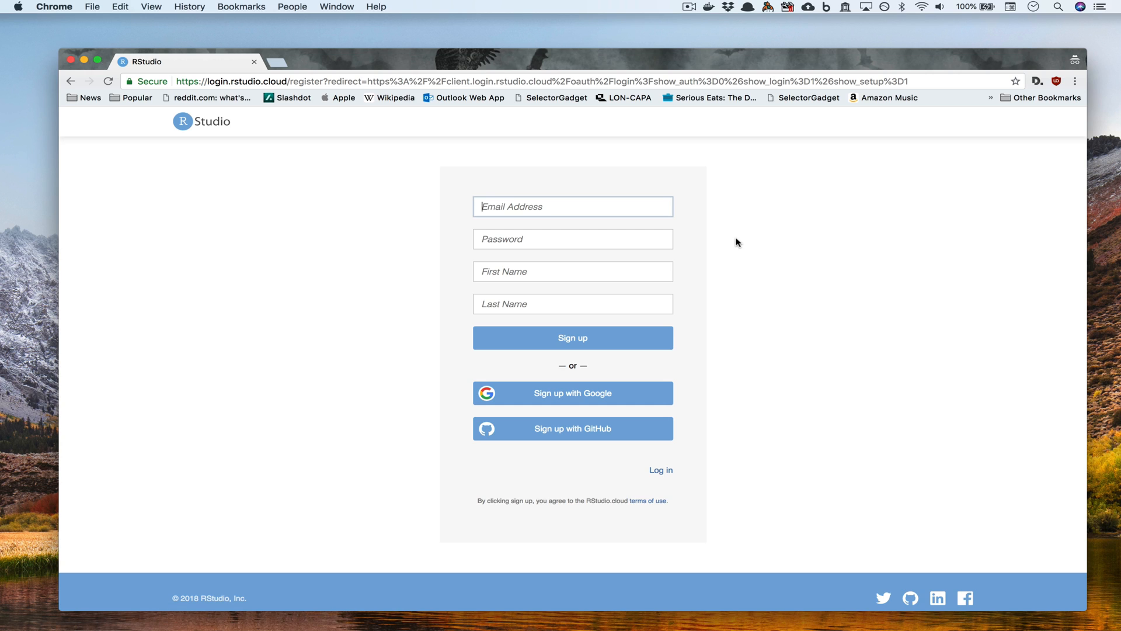
type("netid@il")
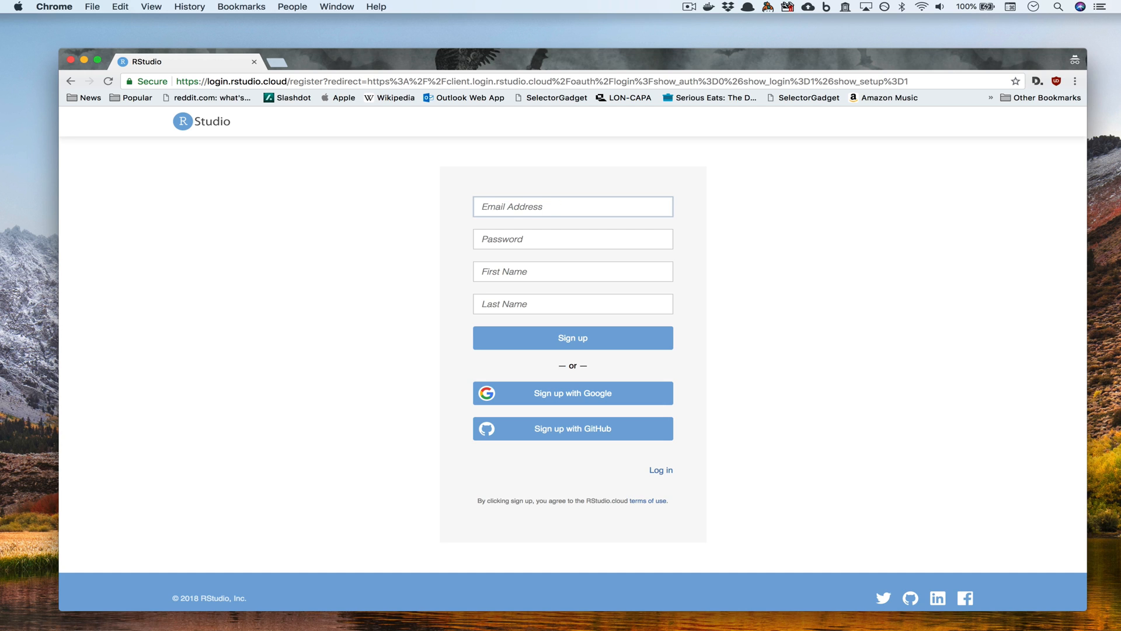
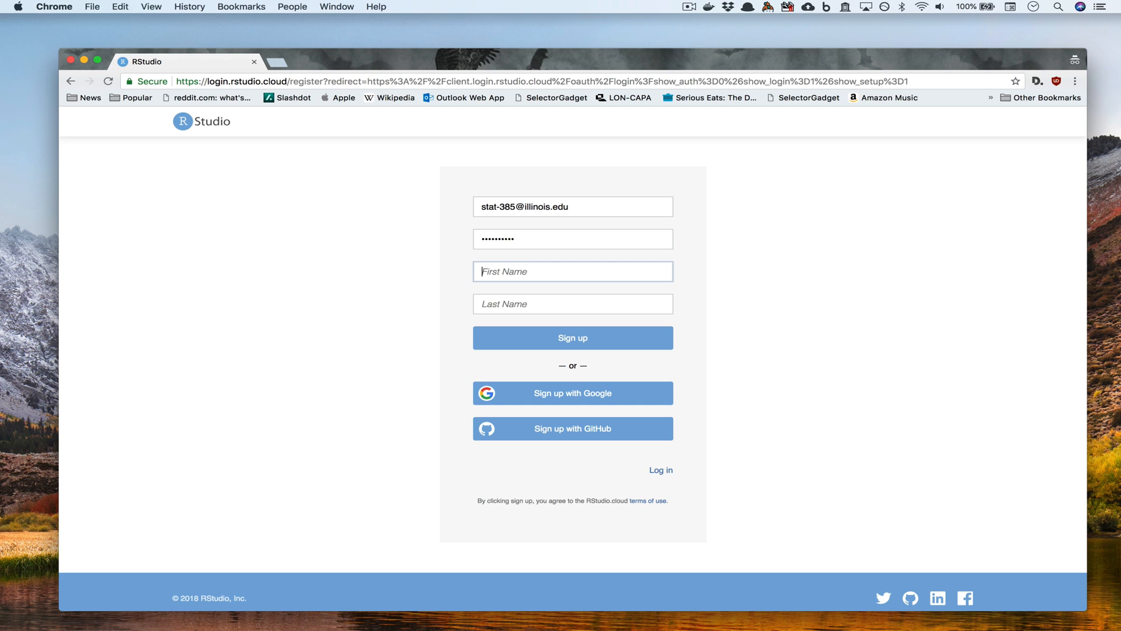
Step: Enter first name 'ST' and last name 'CA', then submit the sign-up form
type("ST")
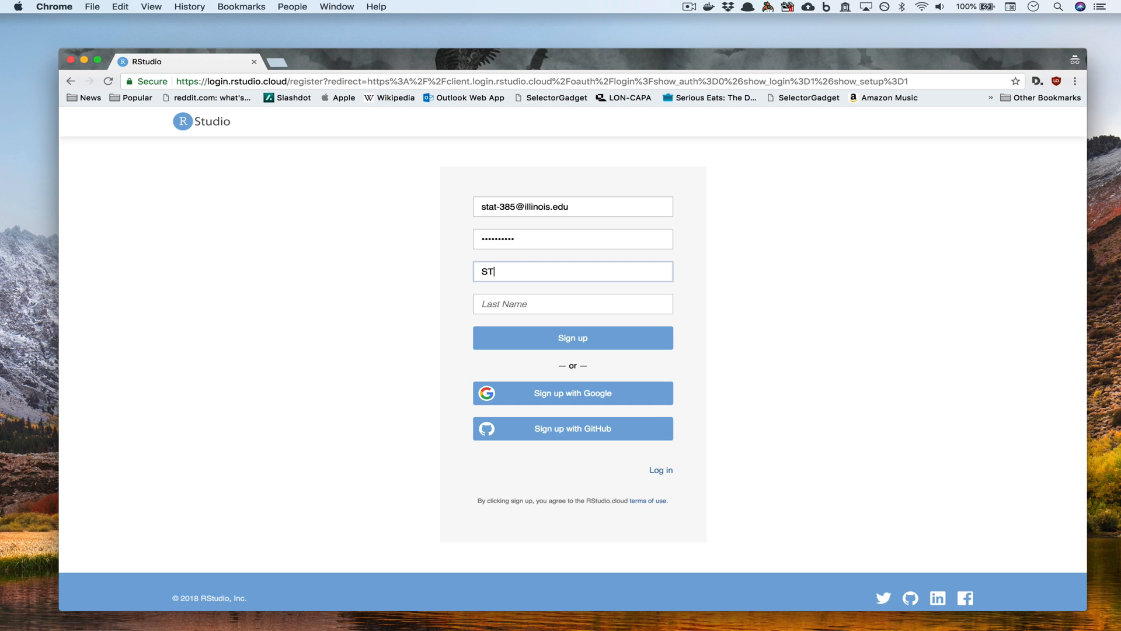
type("CA")
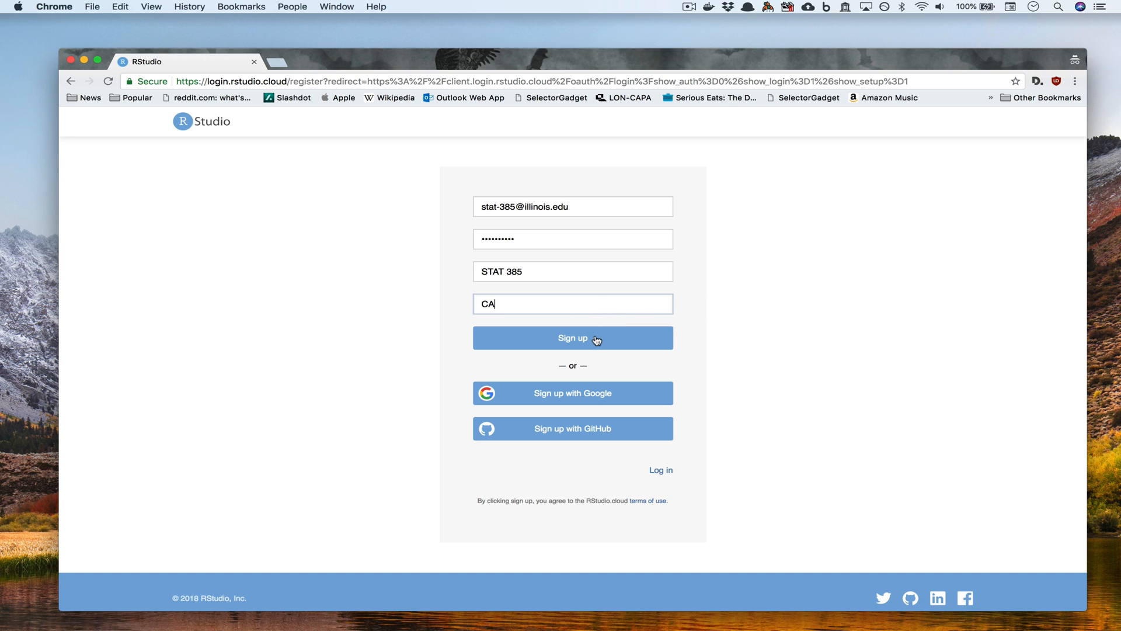
left_click(572, 337)
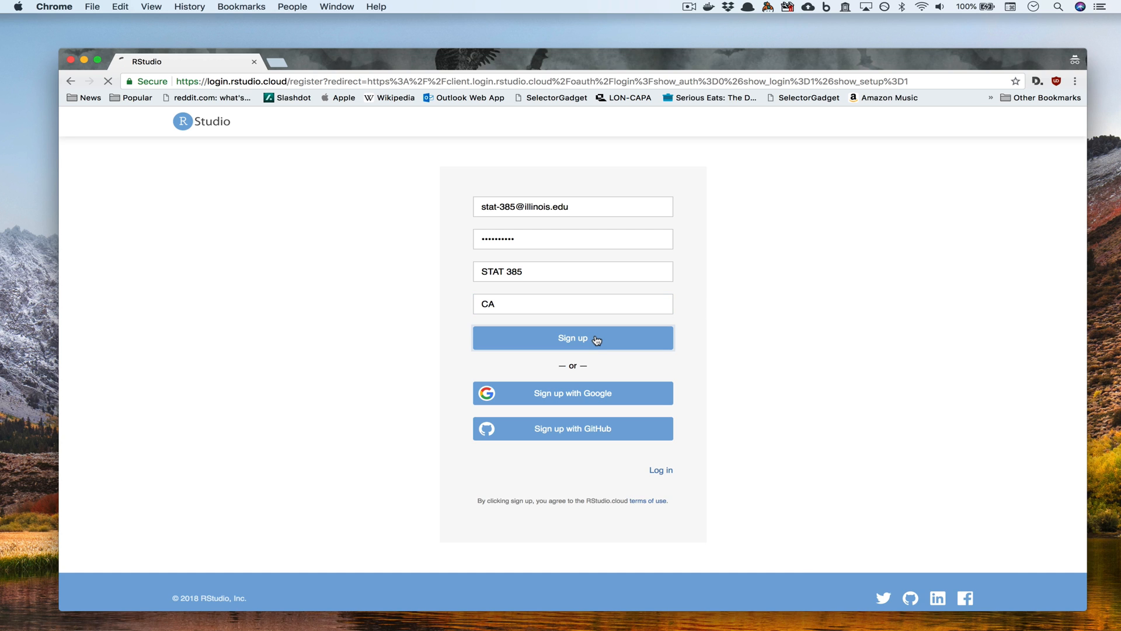
Step: Keep the suggested account name and create the account
left_click(572, 338)
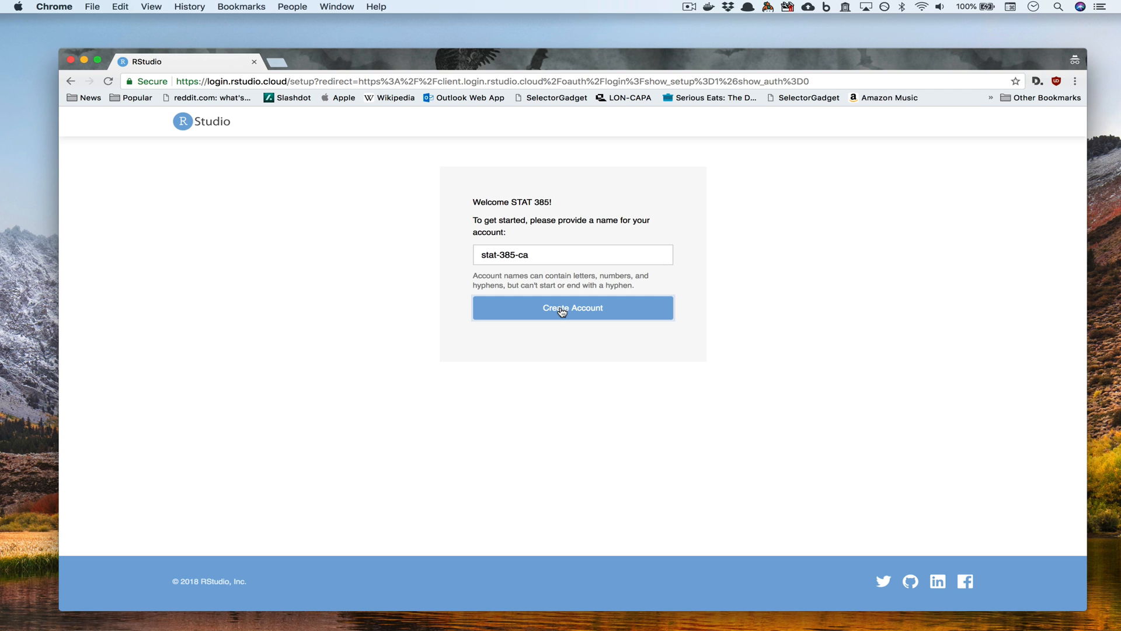
left_click(572, 307)
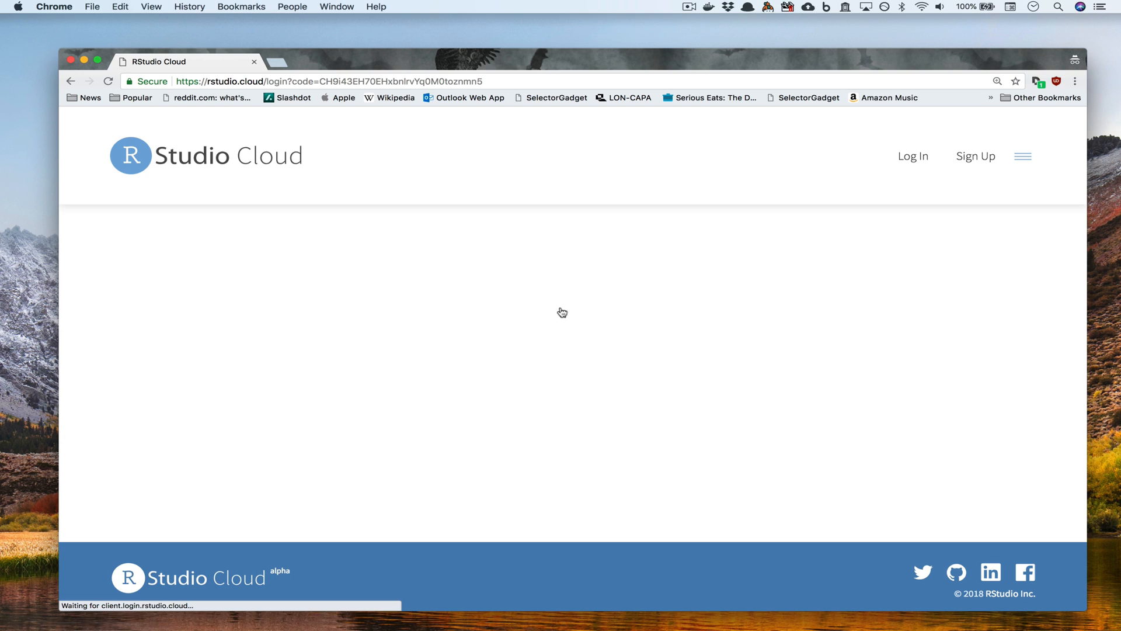